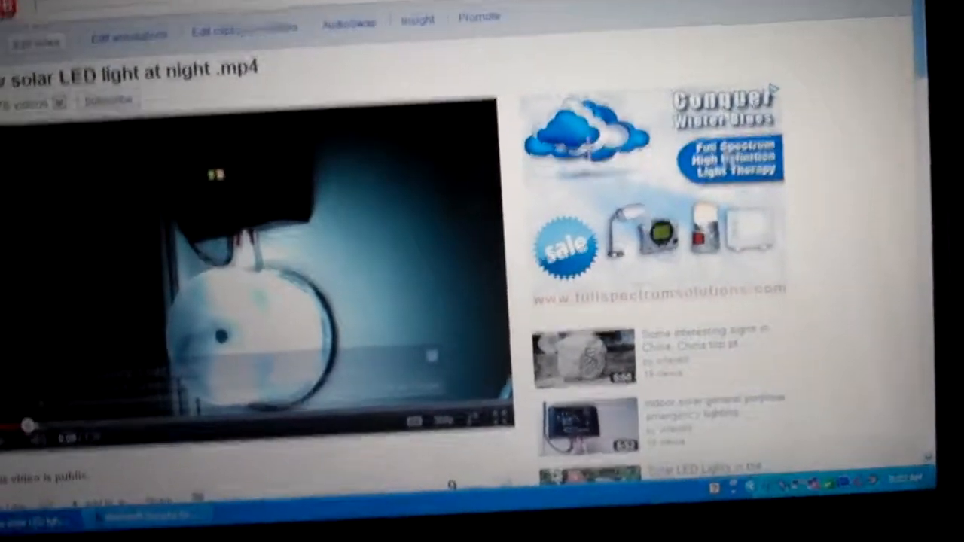
{"action": "scroll", "scroll_direction": "down", "scroll_amount": 3}
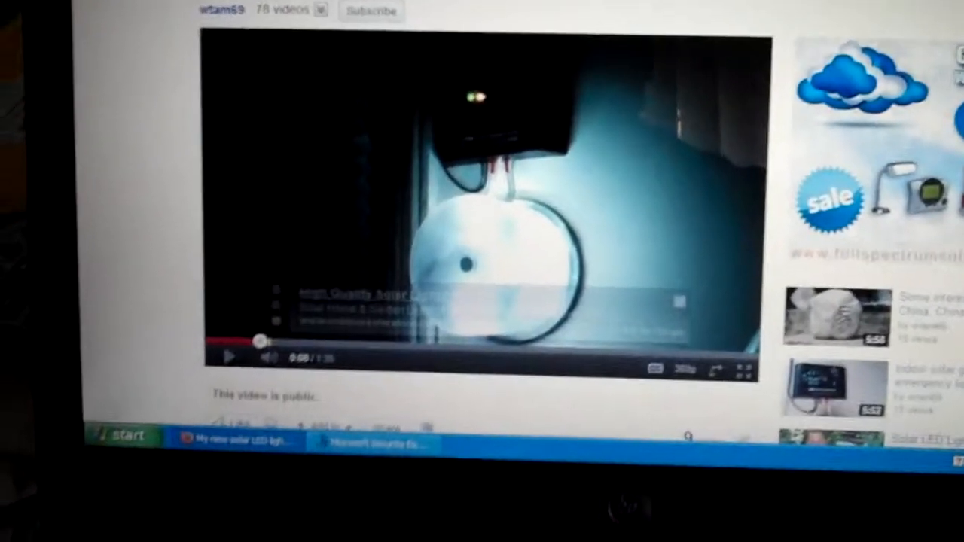